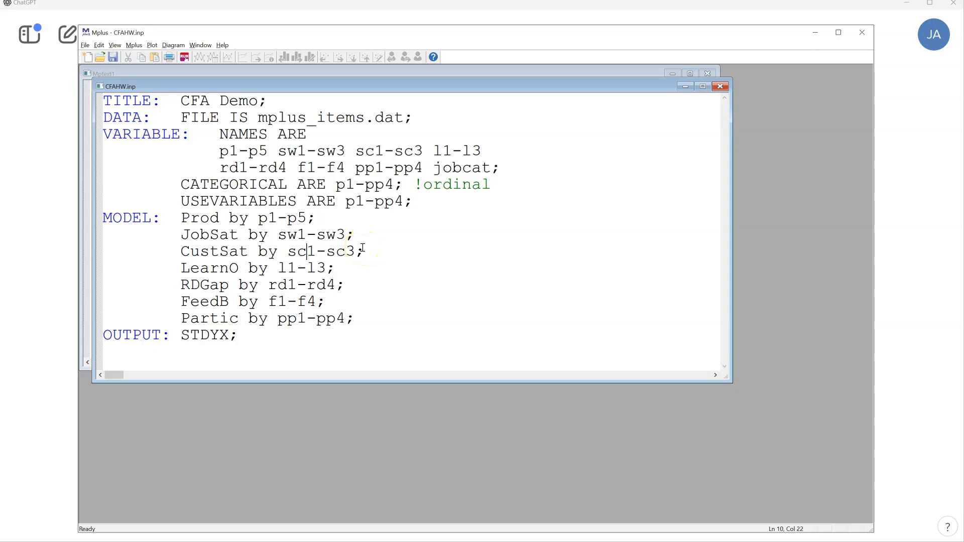
Sort the CFA folder by Date modified so cfahw.htm is on top, then switch to the ChatGPT window
left_click(184, 57)
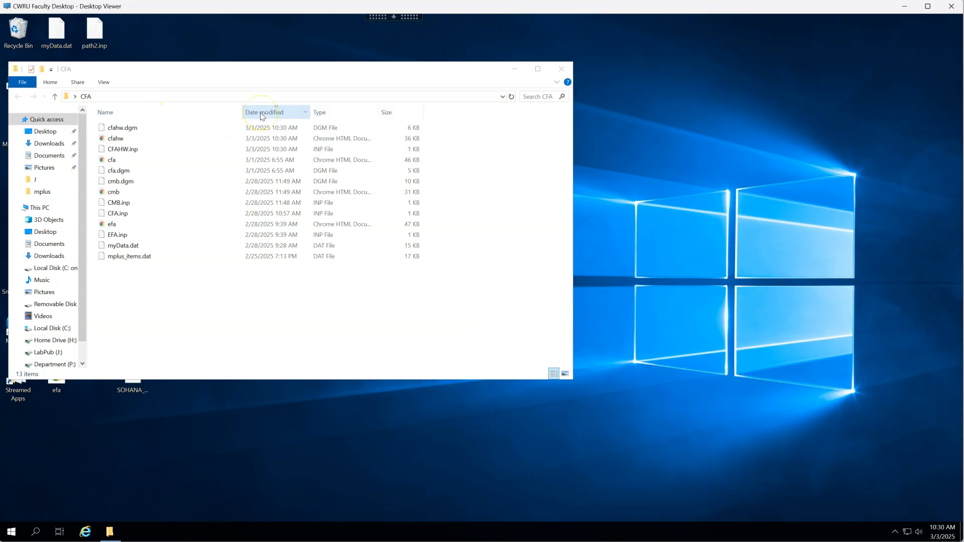
left_click(115, 138)
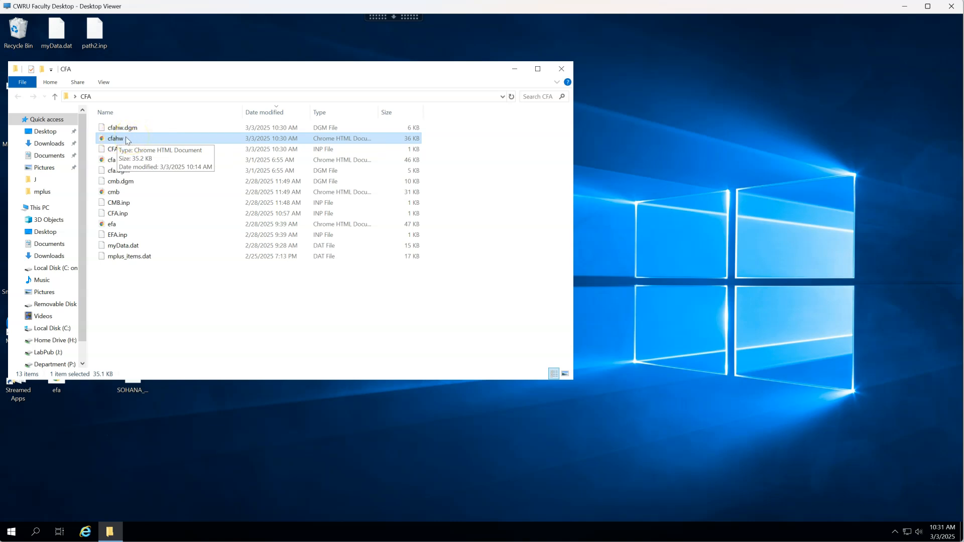
key("alt+tab")
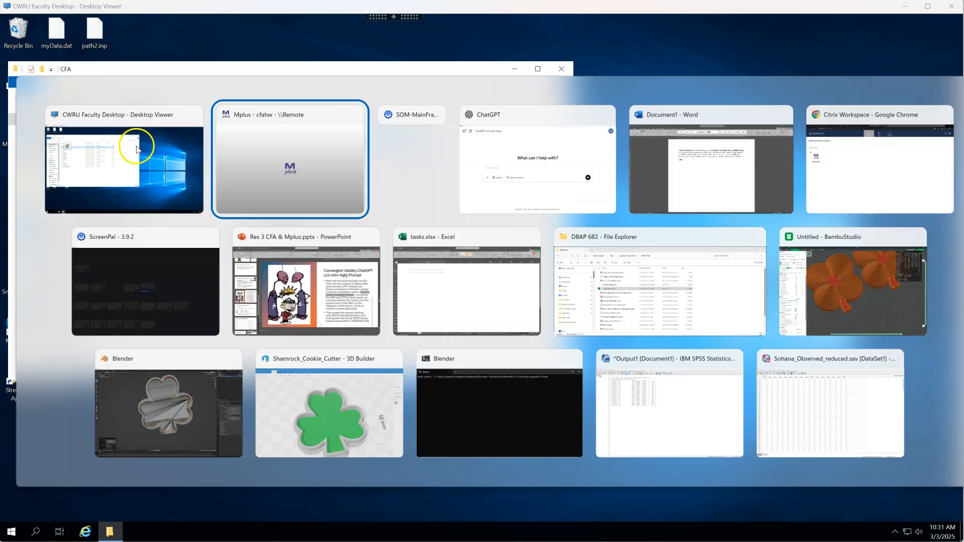
left_click(537, 160)
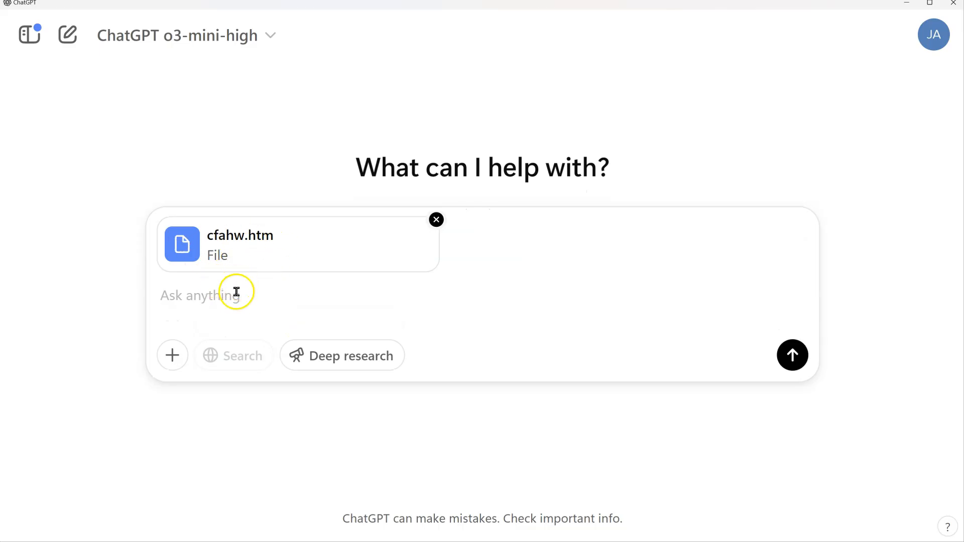
Attach cfahw.htm to a new ChatGPT chat and place the cursor in the Ask anything box
key("alt+tab")
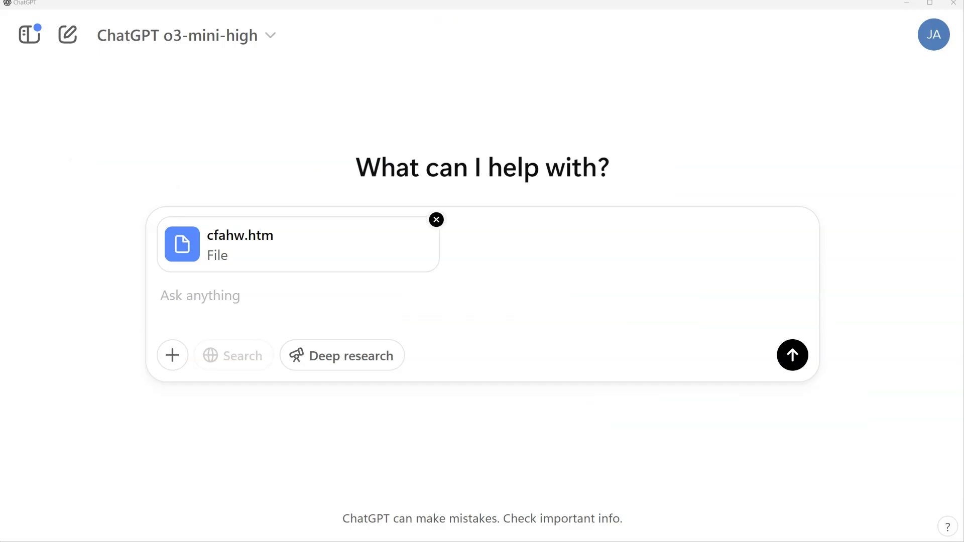
left_click(277, 296)
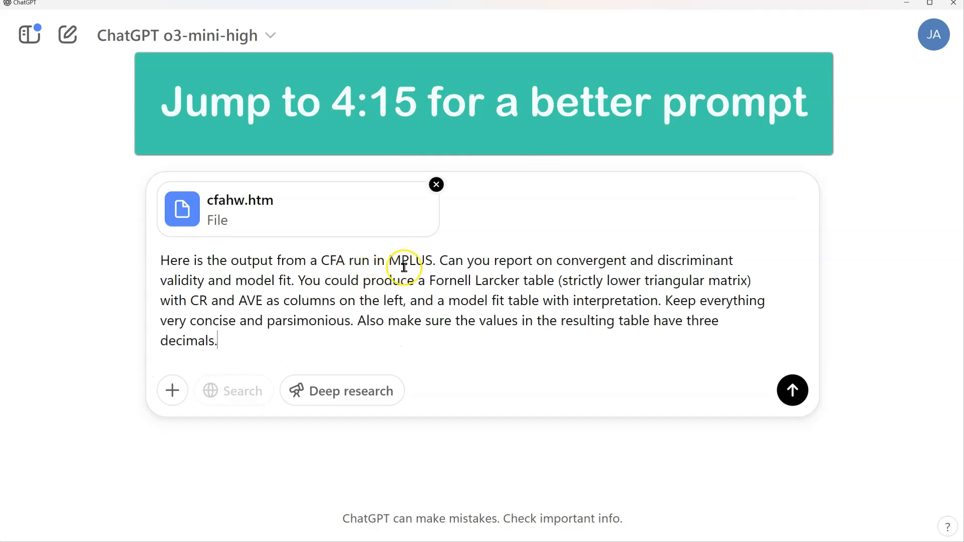
mouse_move(693, 266)
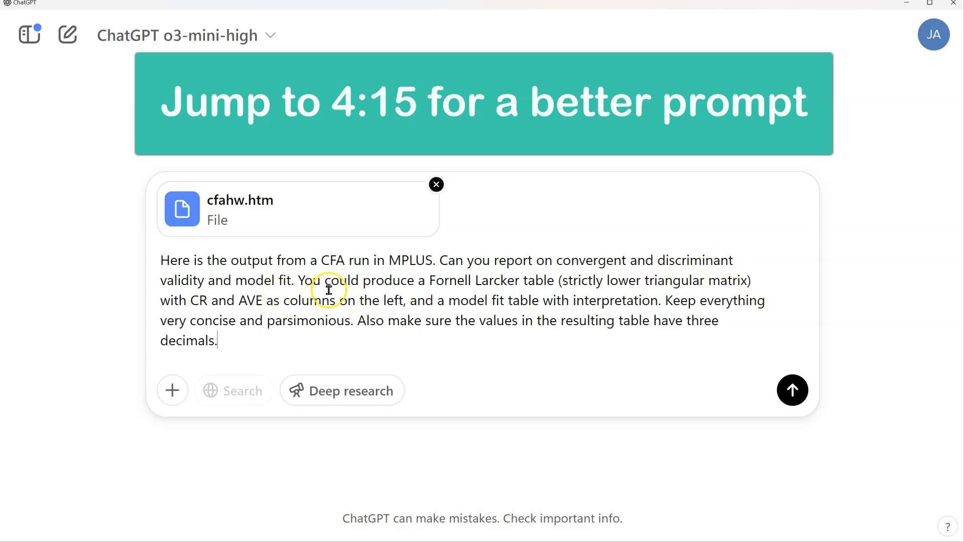
mouse_move(634, 286)
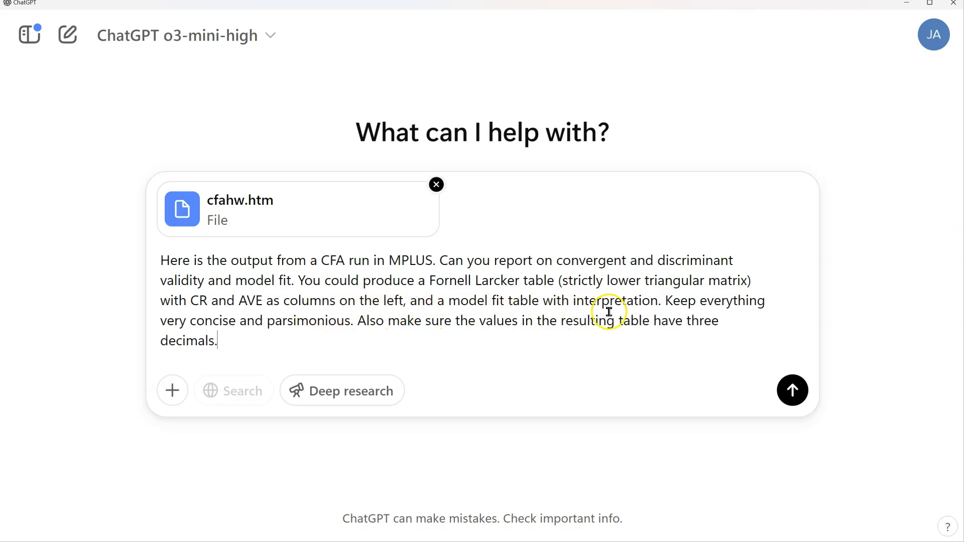
mouse_move(258, 330)
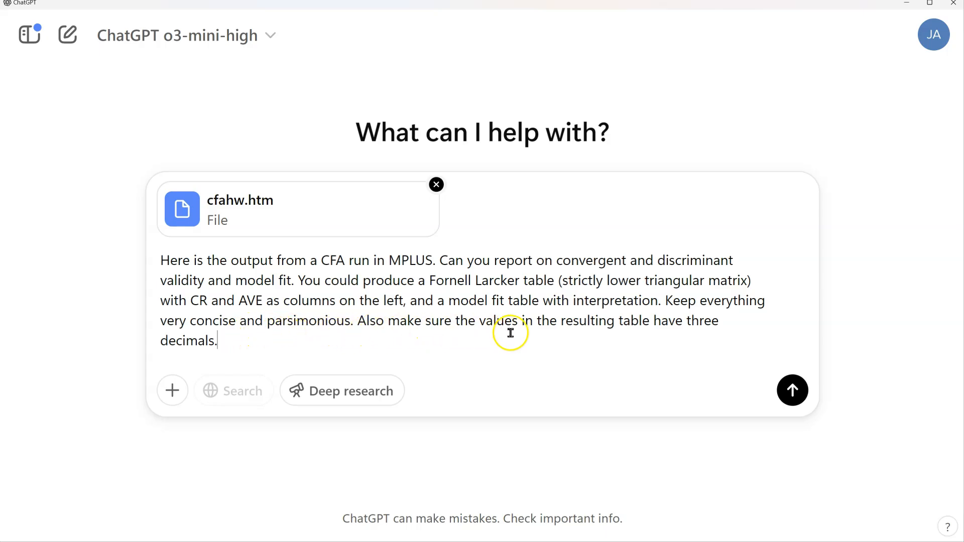
mouse_move(497, 344)
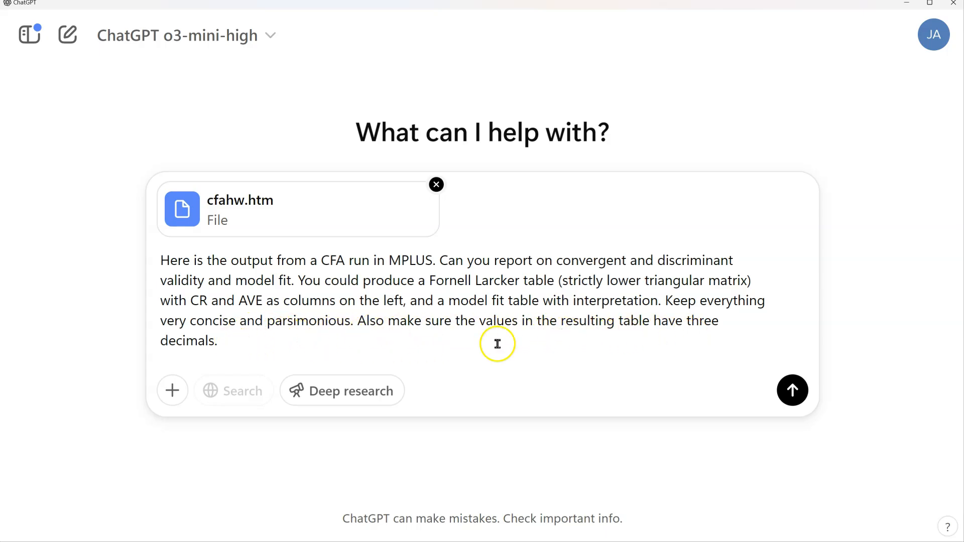
mouse_move(586, 254)
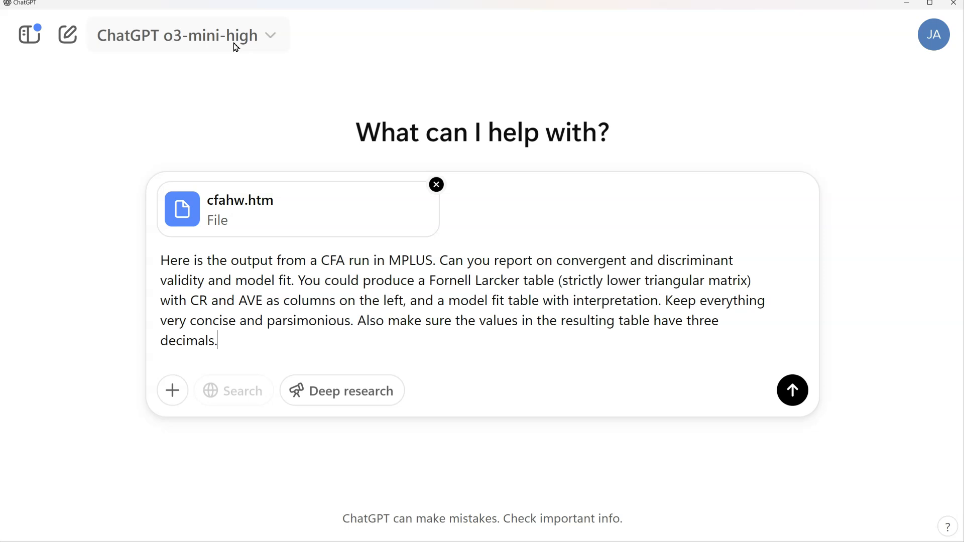
Write the prompt asking for convergent/discriminant validity, a Fornell-Larcker table with CR and AVE, and an interpreted fit table to three decimals
left_click(179, 35)
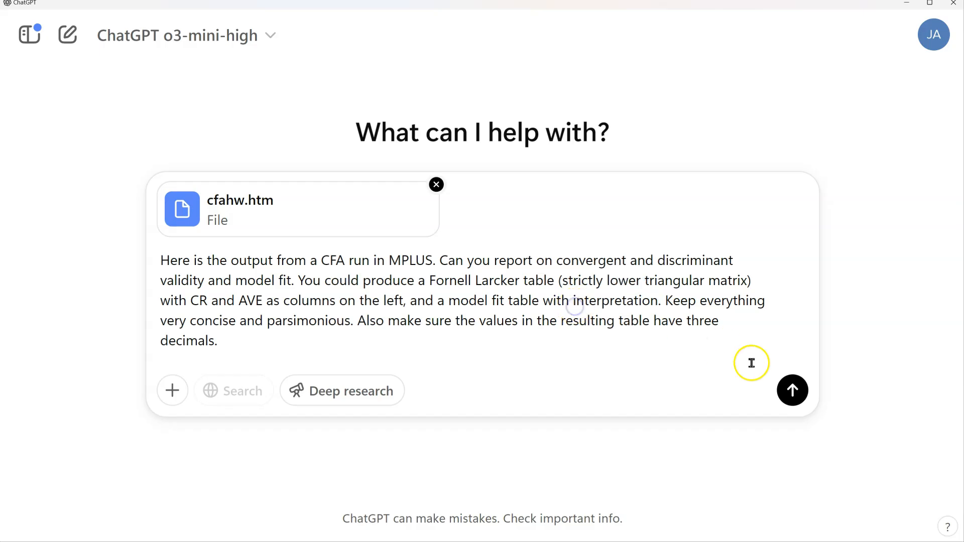
Send the request and review o3-mini-high's seven-factor CR/AVE matrix, model fit summary and validity conclusion
left_click(792, 391)
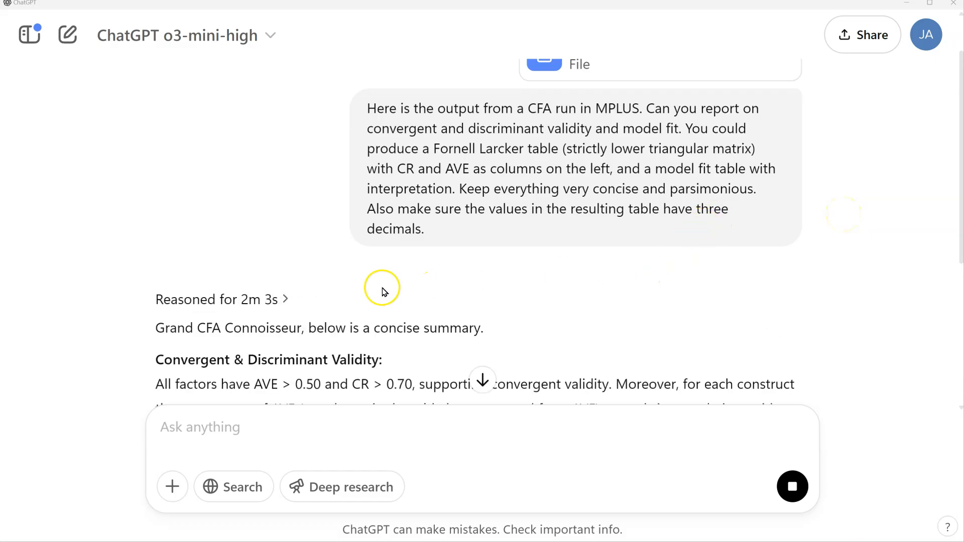
scroll("down", 3)
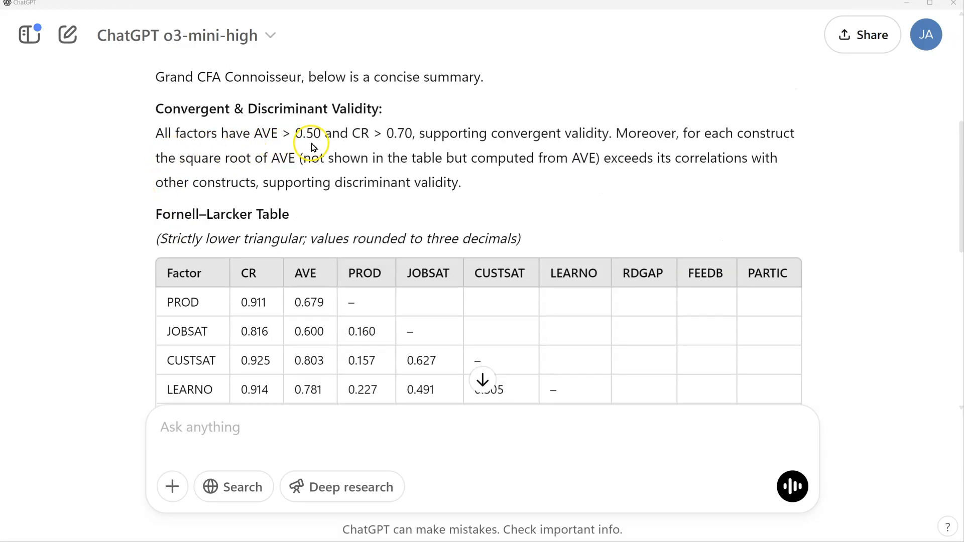
mouse_move(458, 152)
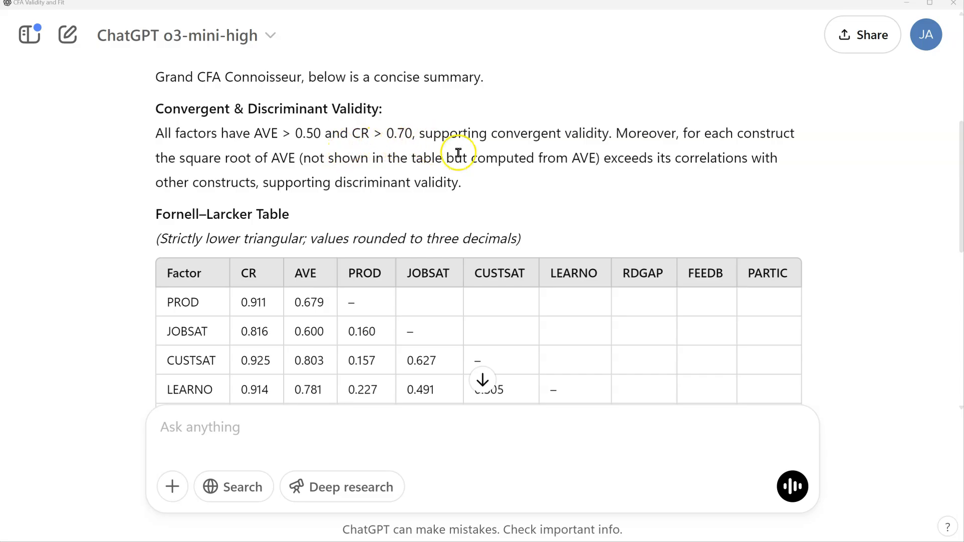
mouse_move(593, 152)
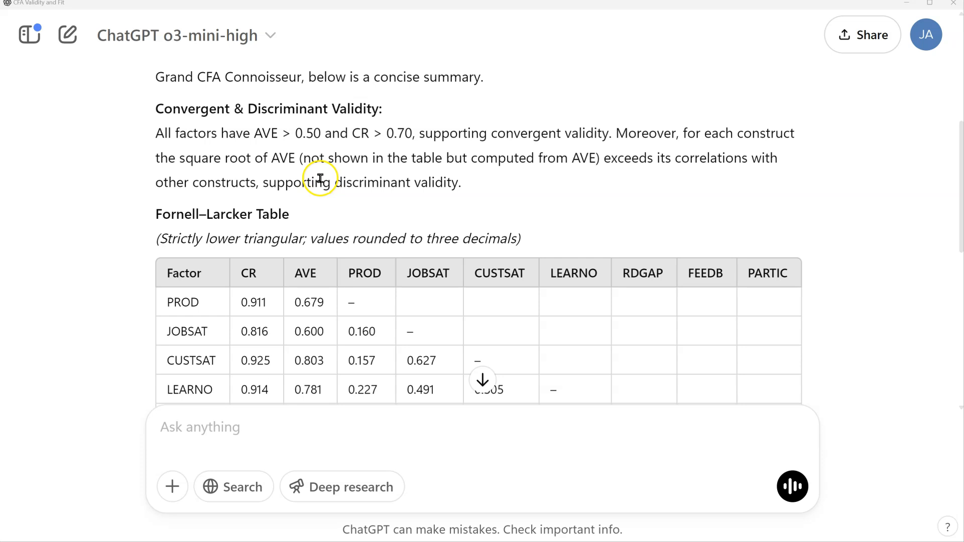
scroll("down", 3)
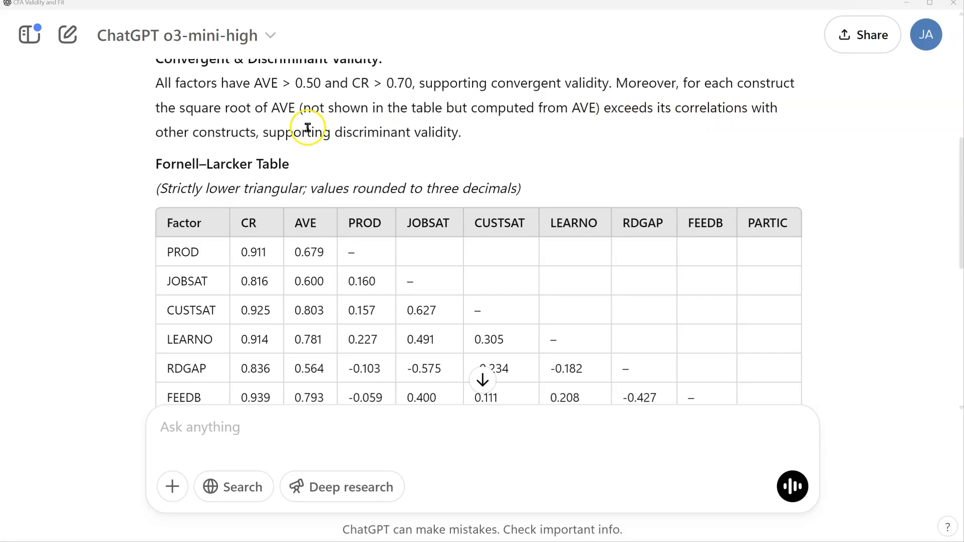
scroll("down", 3)
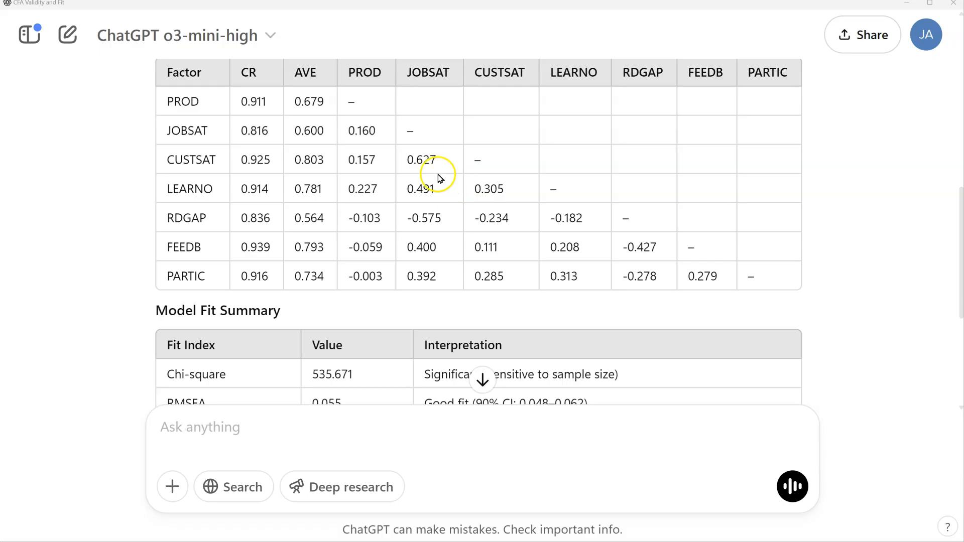
mouse_move(573, 280)
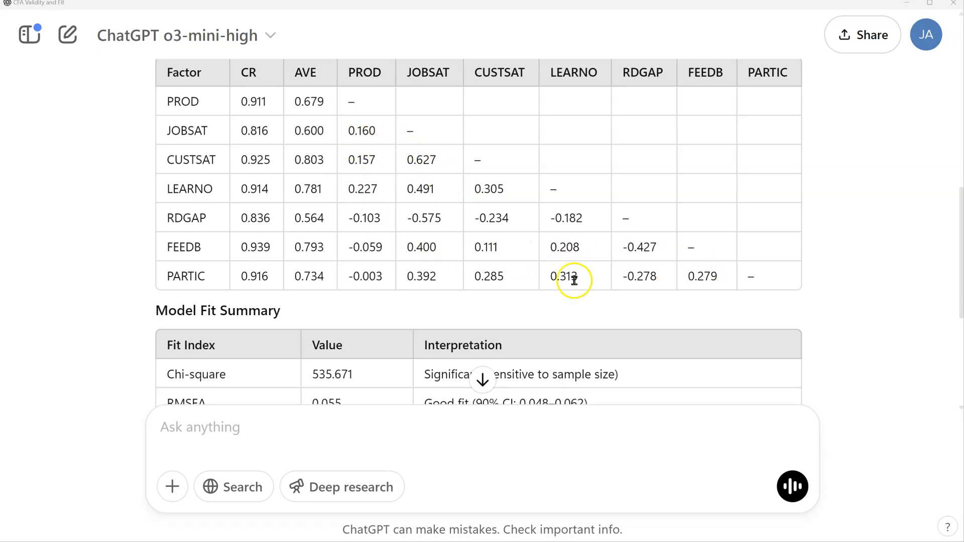
mouse_move(320, 92)
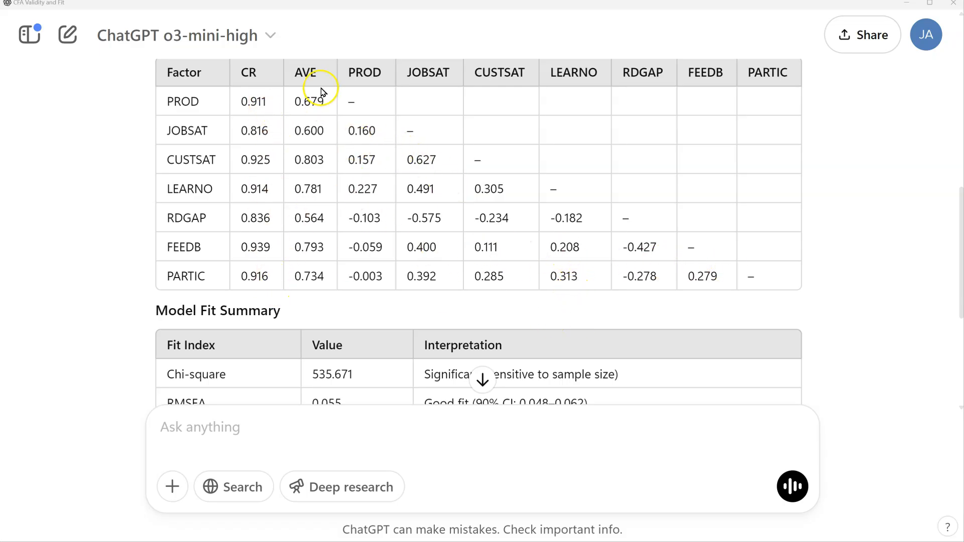
mouse_move(369, 170)
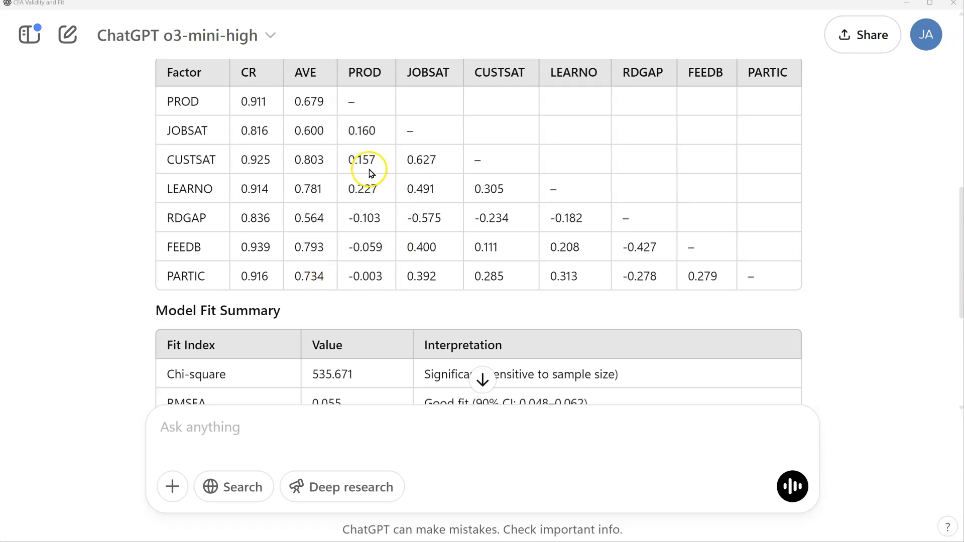
scroll("down", 3)
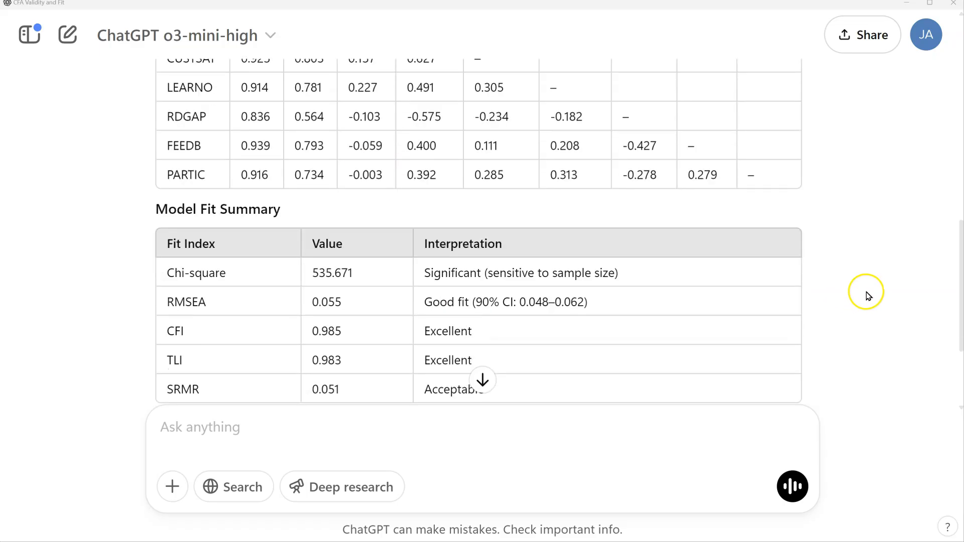
scroll("down", 3)
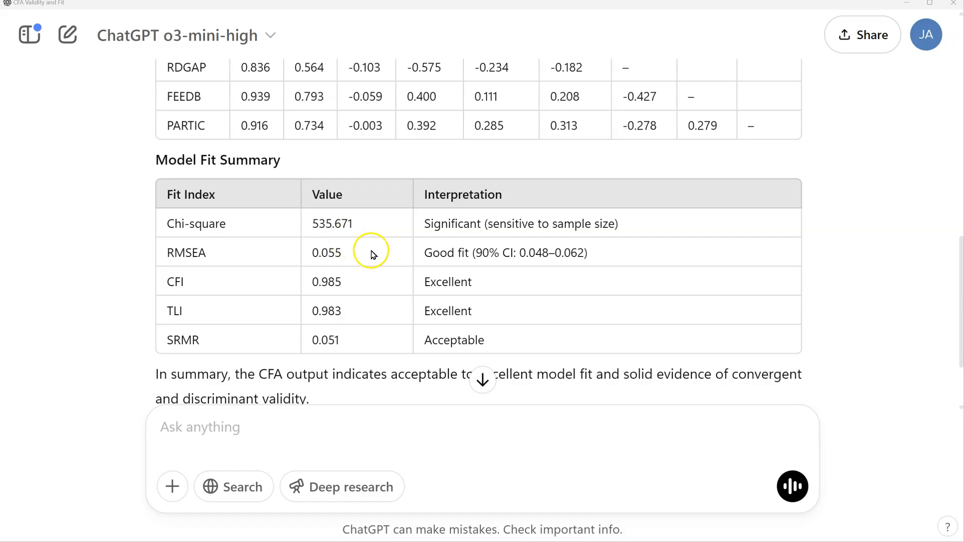
mouse_move(374, 289)
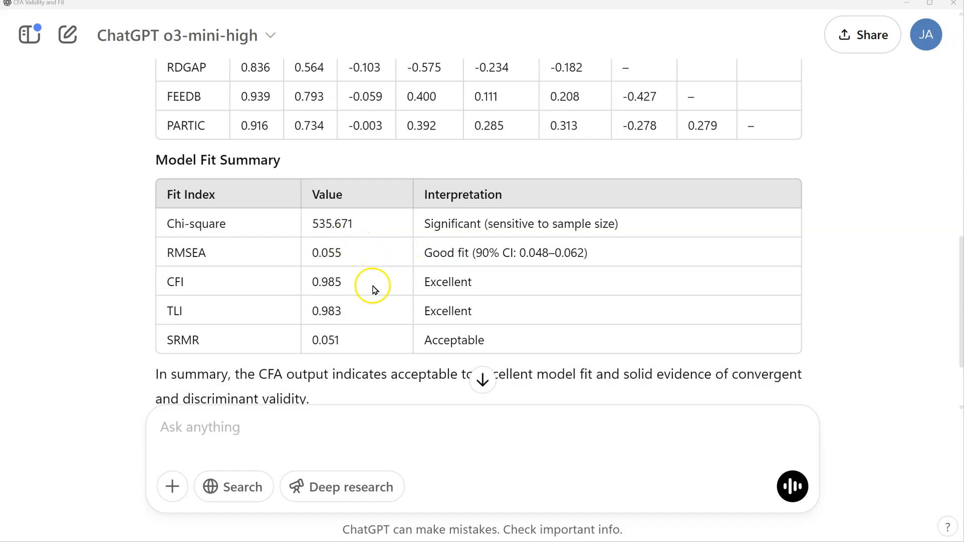
mouse_move(353, 316)
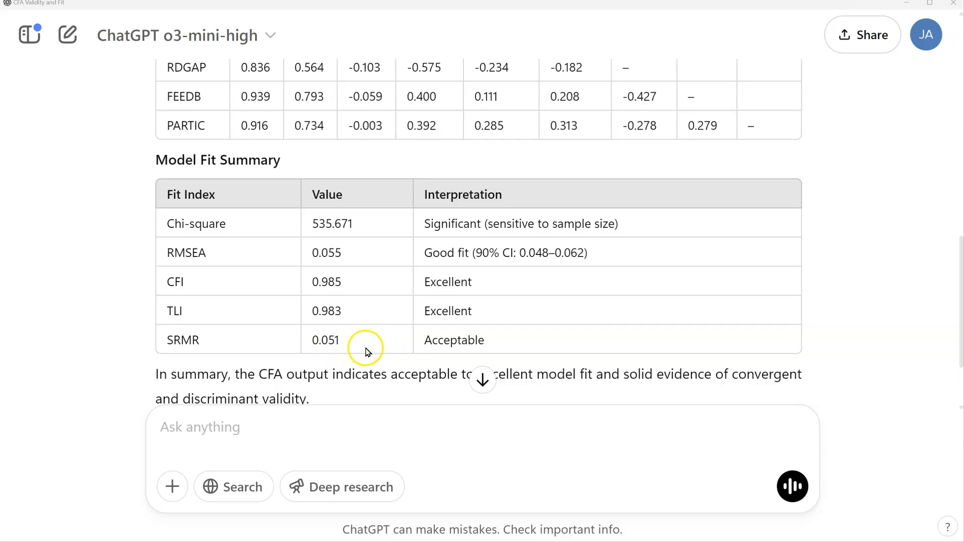
scroll("up", 3)
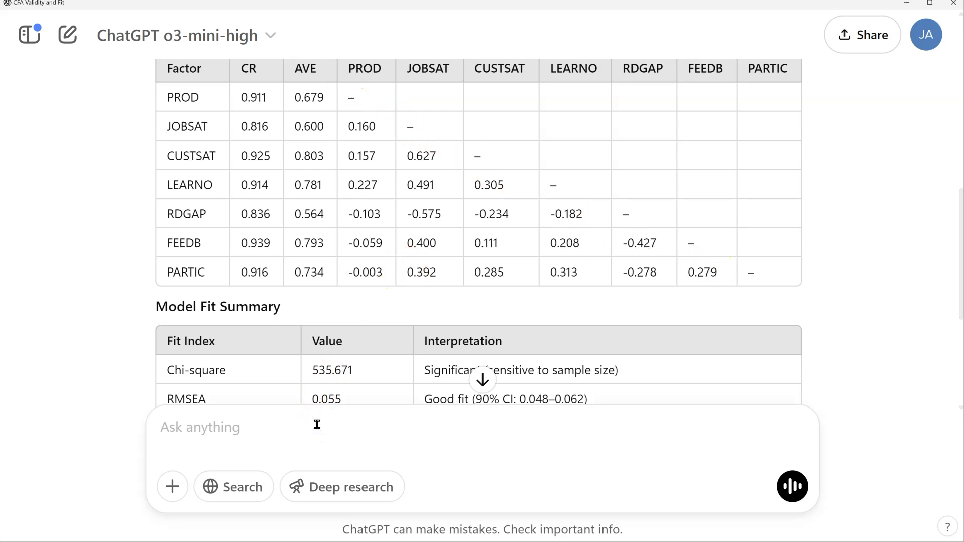
Send the follow-up 'Please put the square root of the AVE on the diagonal' of the Fornell-Larcker matrix
type("Please put the square root of the AVE on the diagonal of the")
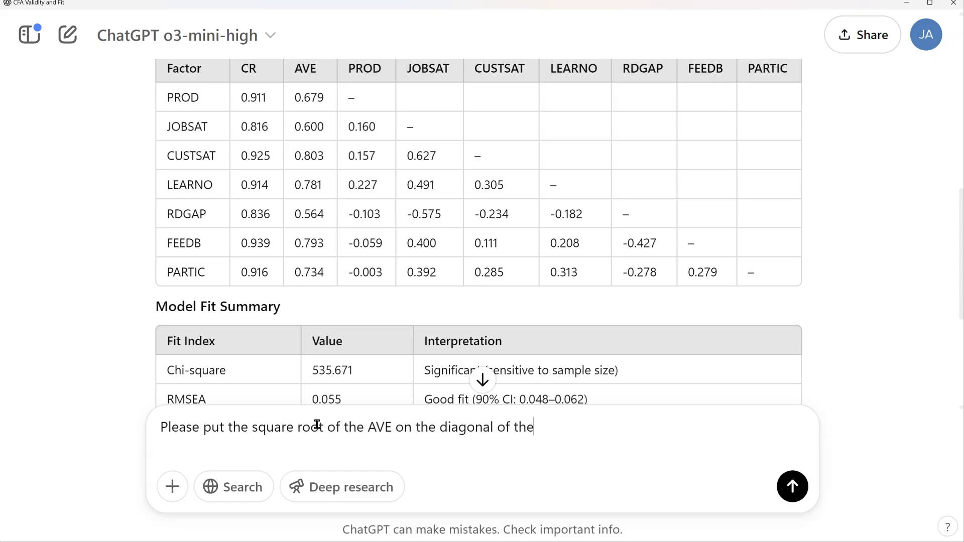
left_click(792, 486)
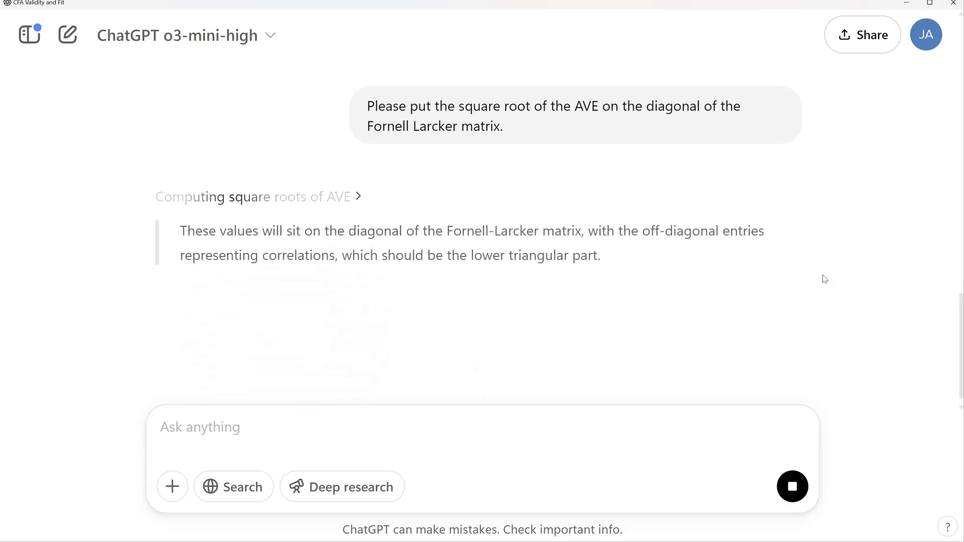
key("alt+tab")
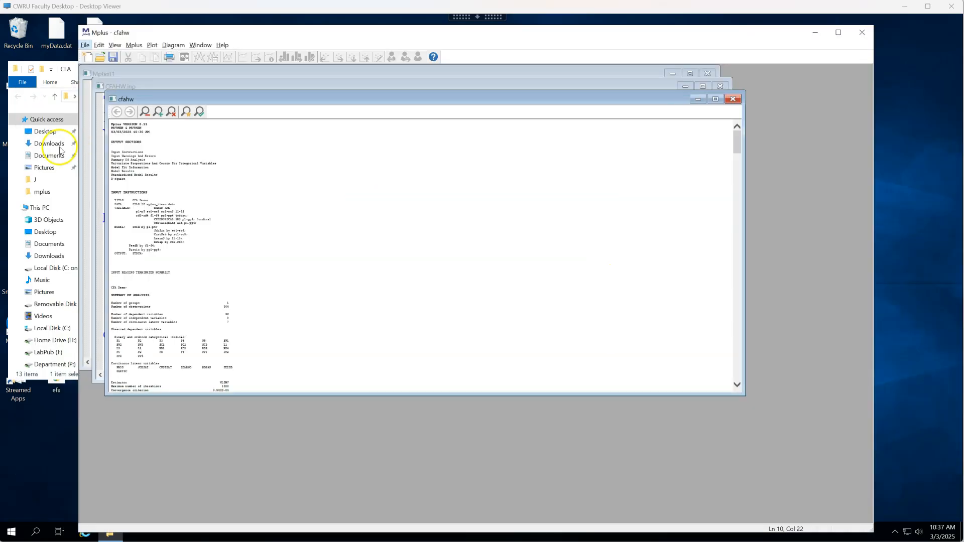
In the Mplus cfahw output, navigate to the STANDARDIZED MODEL RESULTS STDYX factor loadings
scroll("down", 3)
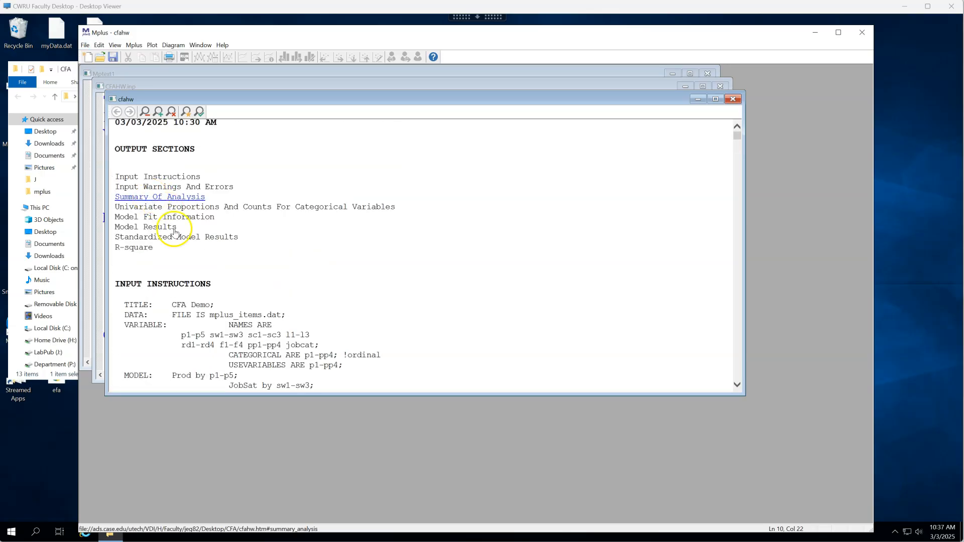
left_click(177, 237)
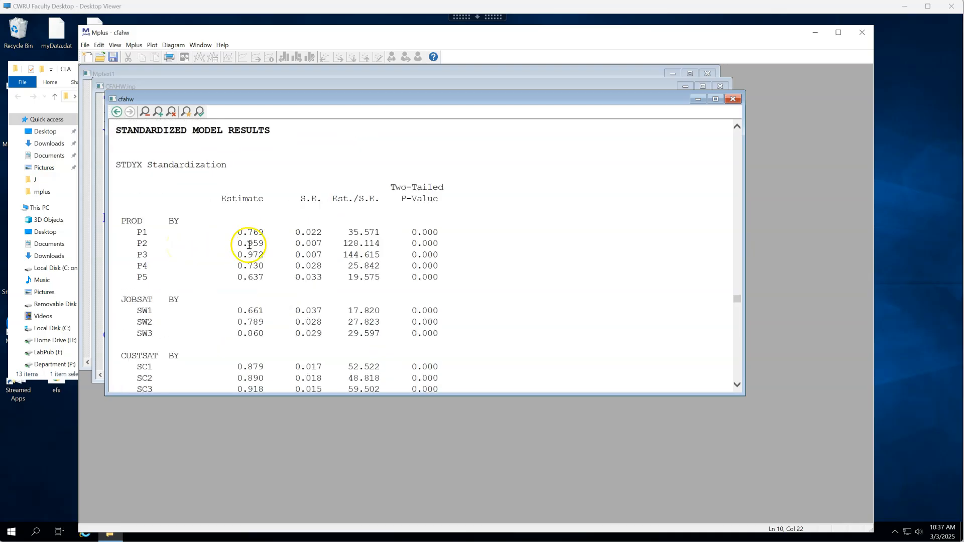
scroll("down", 3)
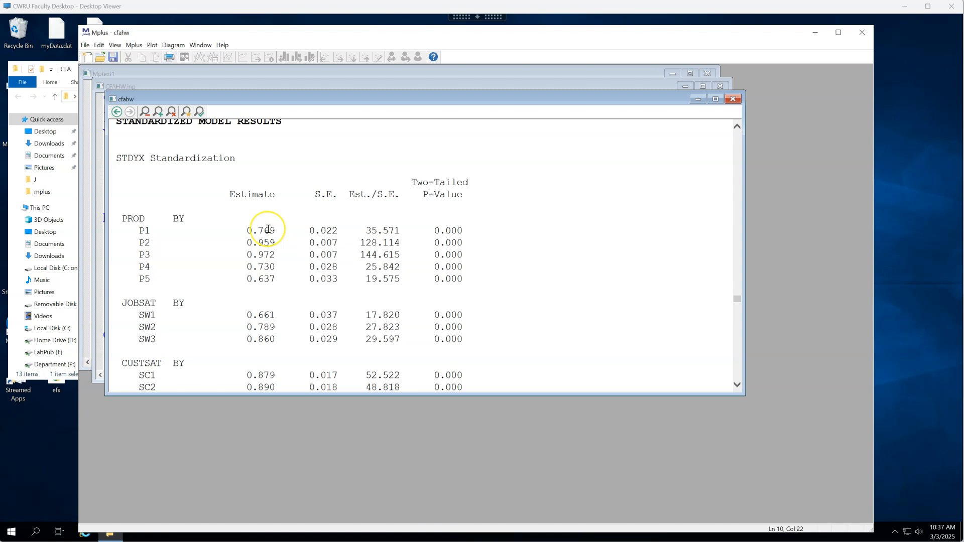
mouse_move(265, 315)
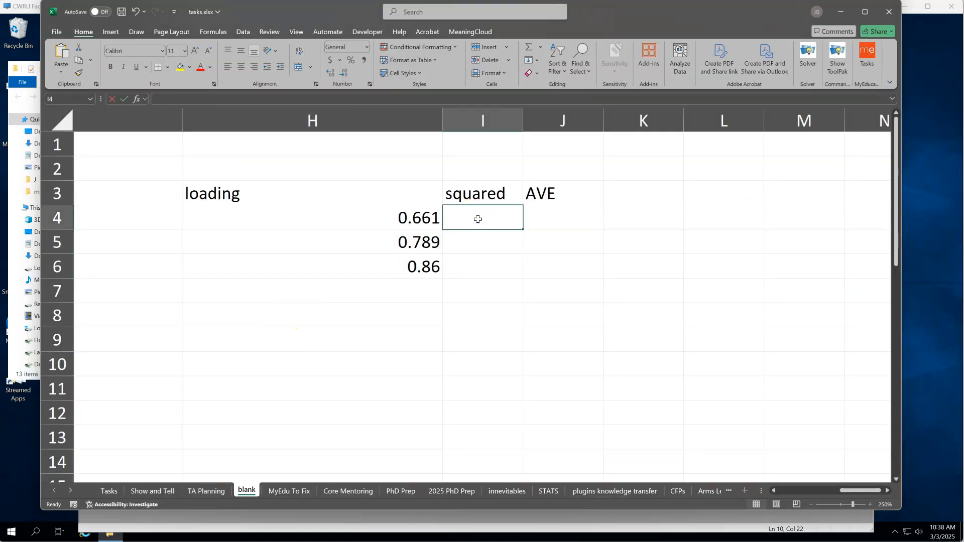
Square loadings 0.661, 0.789, 0.86 with =H4*H4 filled down and average them with =AVERAGE(I4:I6) to get AVE 0.599681
type("=H4*H4")
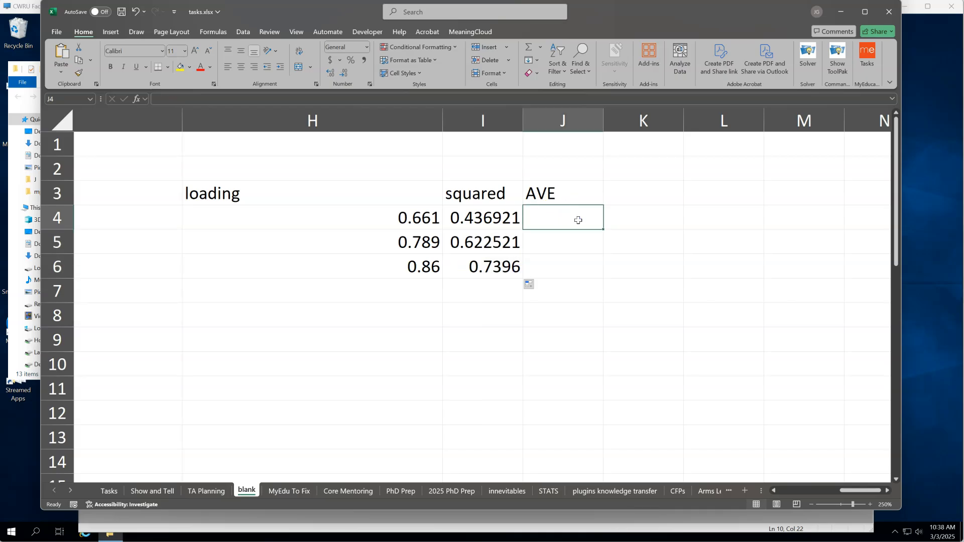
type("=AVERAGE(I4")
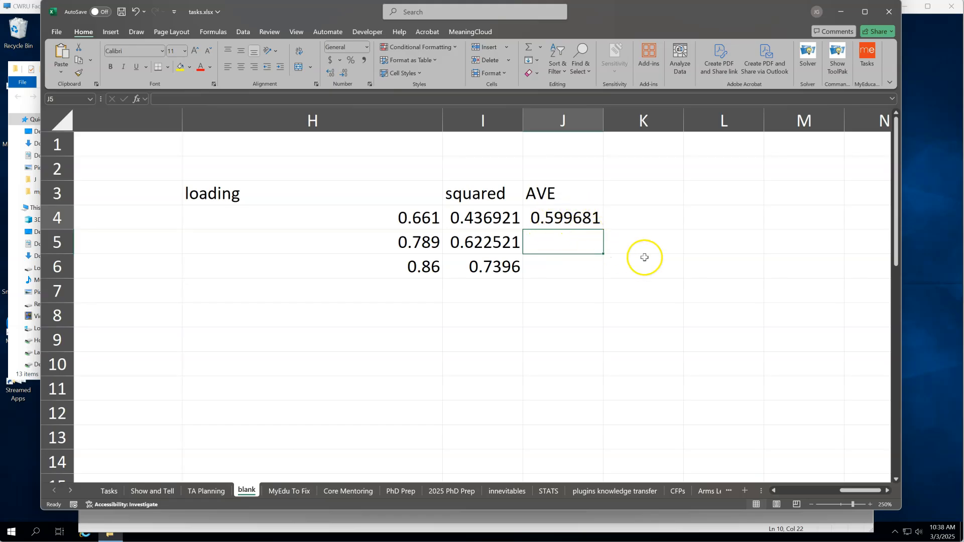
mouse_move(701, 264)
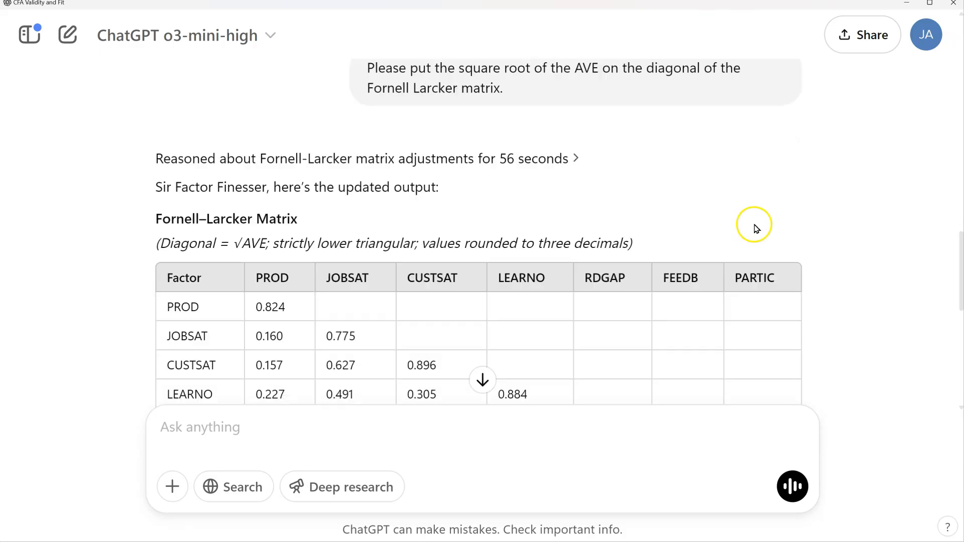
scroll("down", 3)
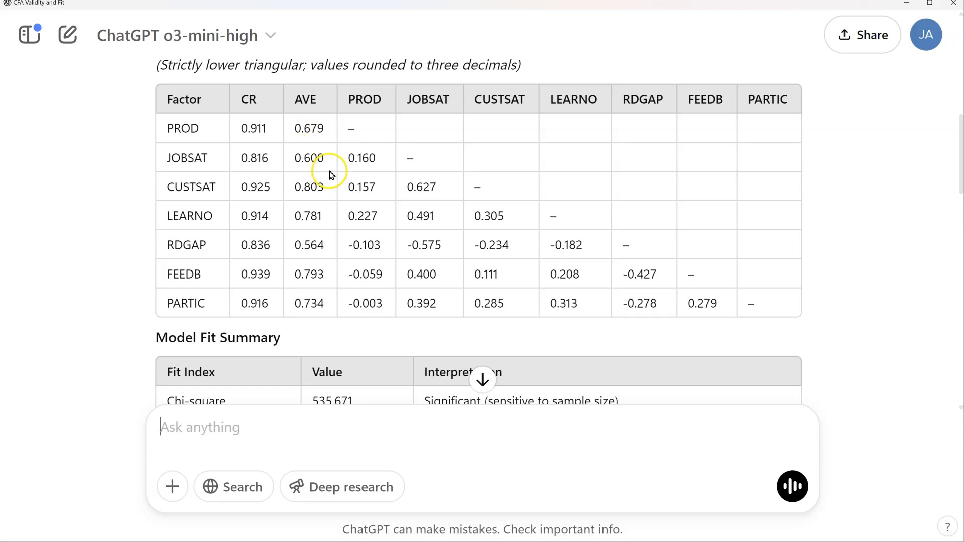
double_click(310, 158)
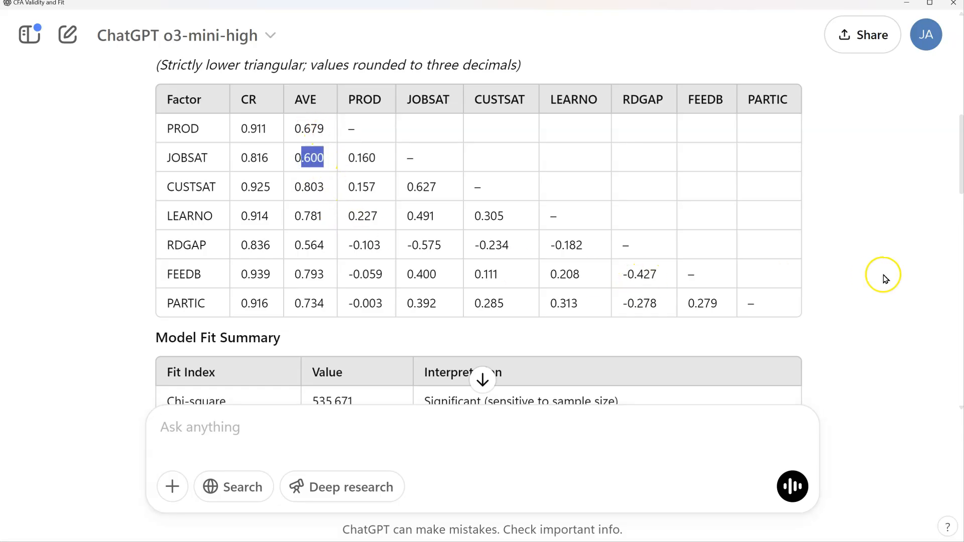
mouse_move(325, 139)
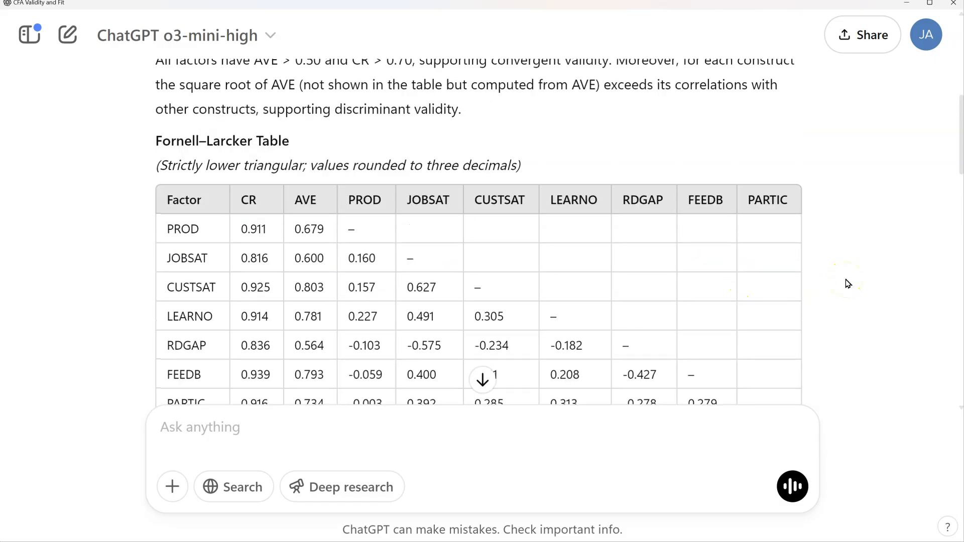
scroll("down", 3)
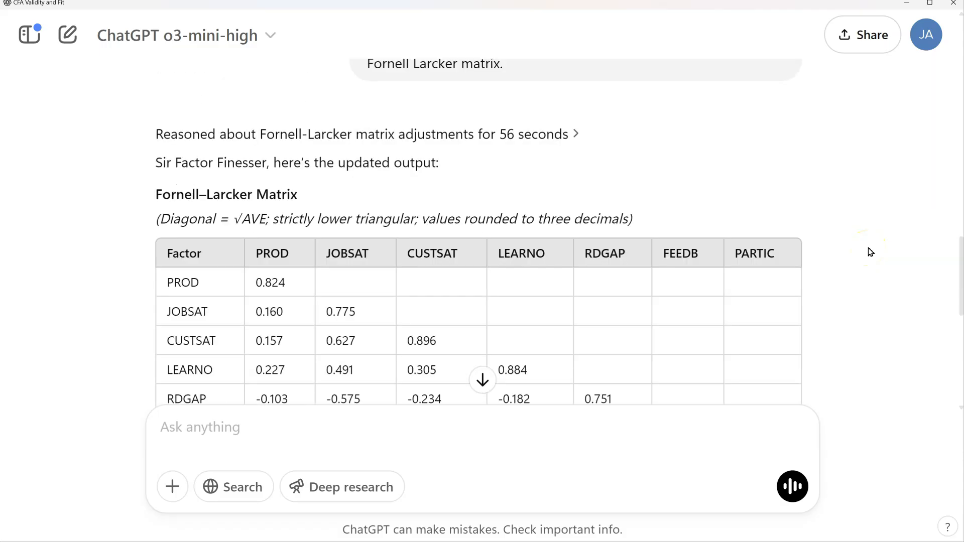
scroll("down", 3)
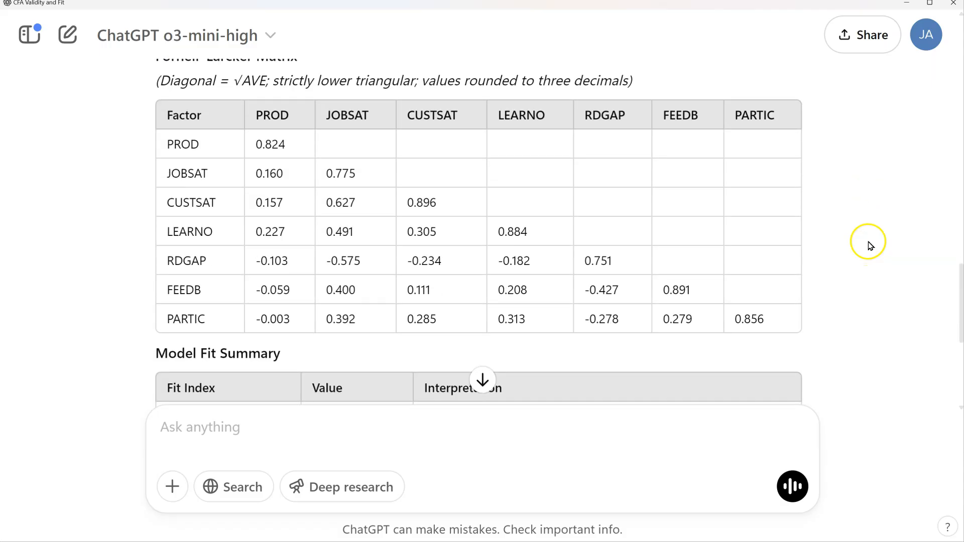
scroll("down", 3)
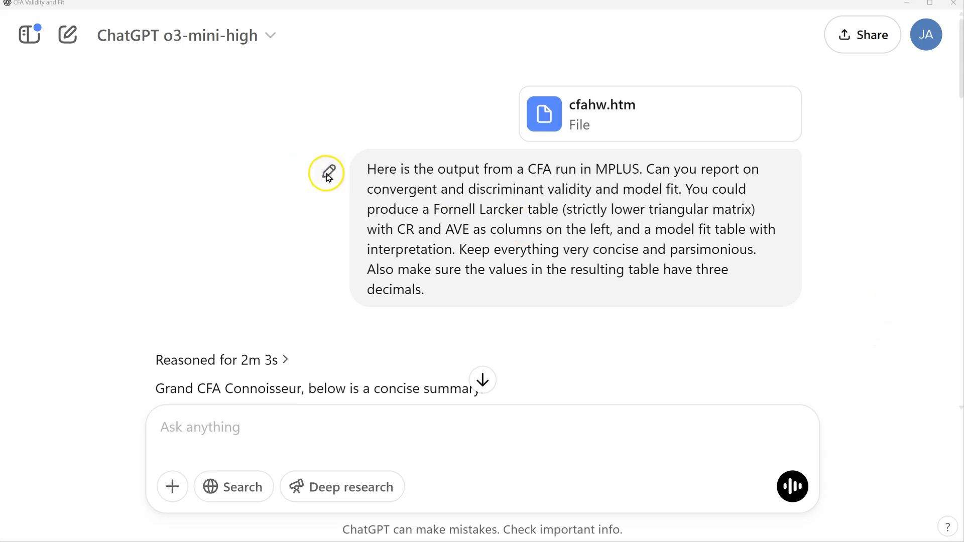
Edit the first prompt to add √AVE on the diagonal and CR/AVE formulas with calculations, then resubmit it
left_click(327, 172)
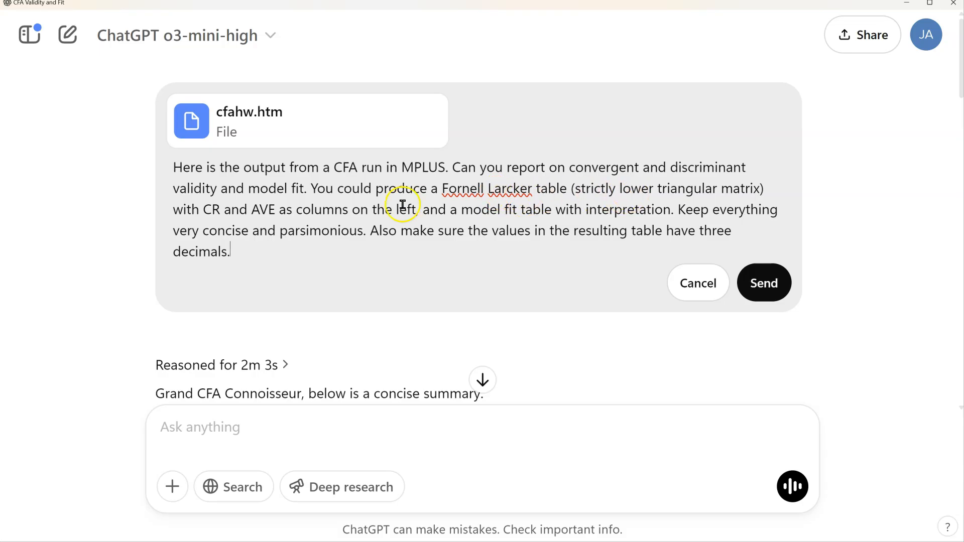
mouse_move(661, 211)
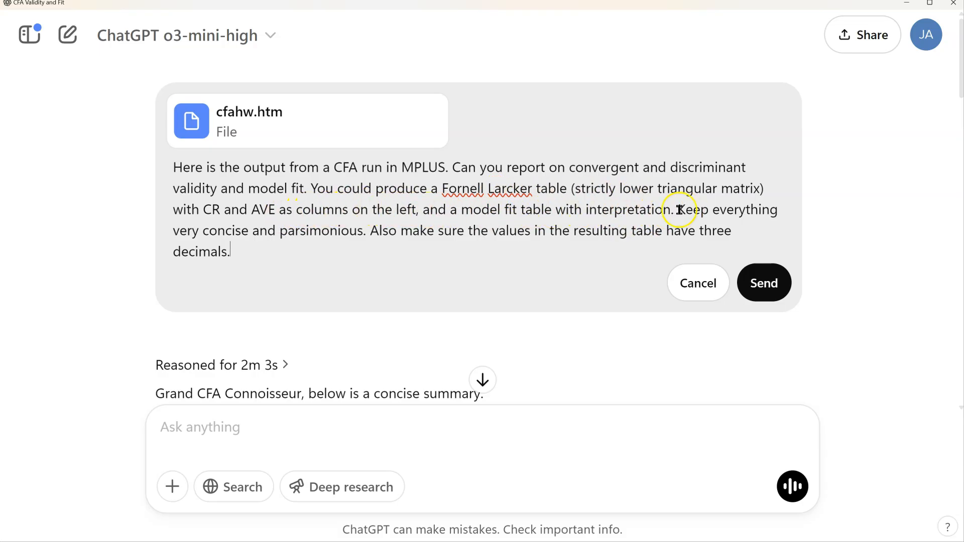
type("(and the square root of the AVE on the diagonal), and a")
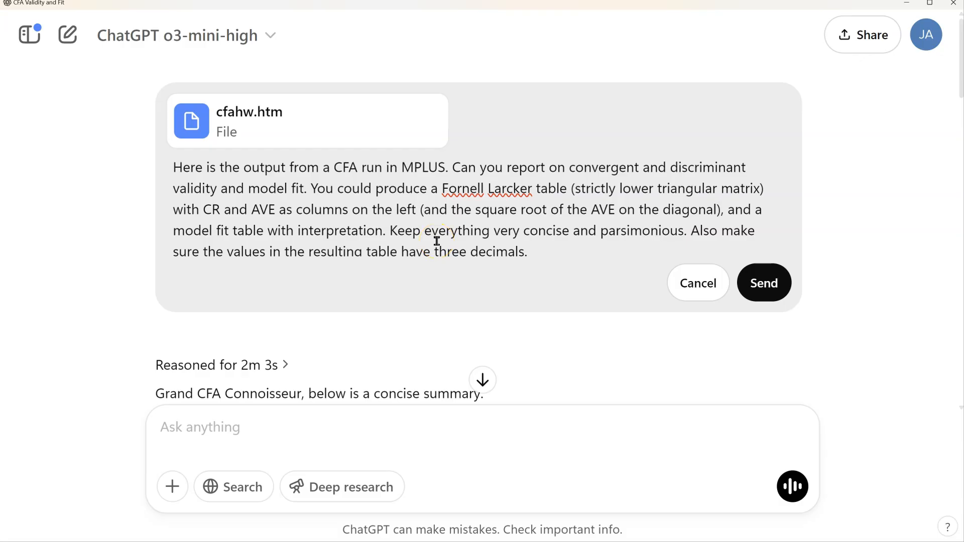
type("Finally, please show me your calculations for CR and AVE and their formulas so that I can verify.")
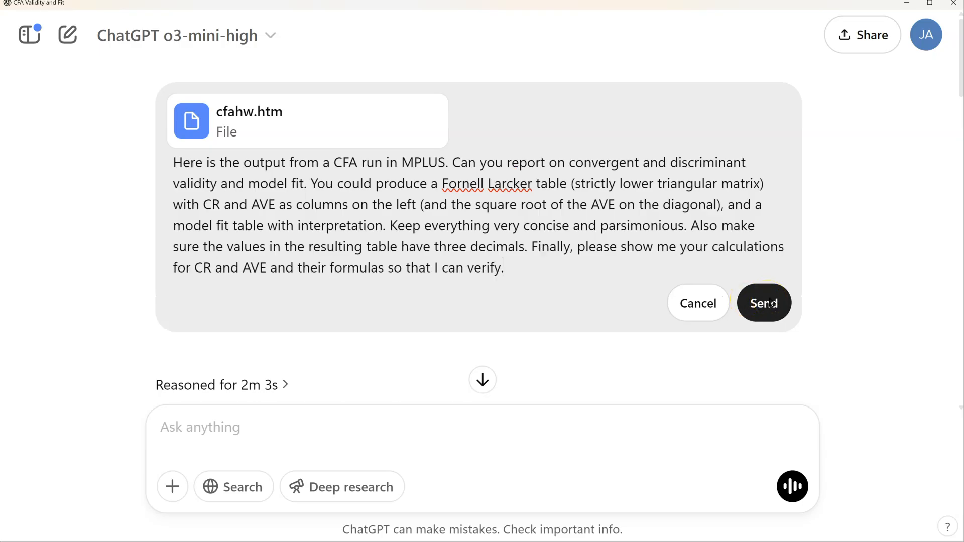
left_click(763, 304)
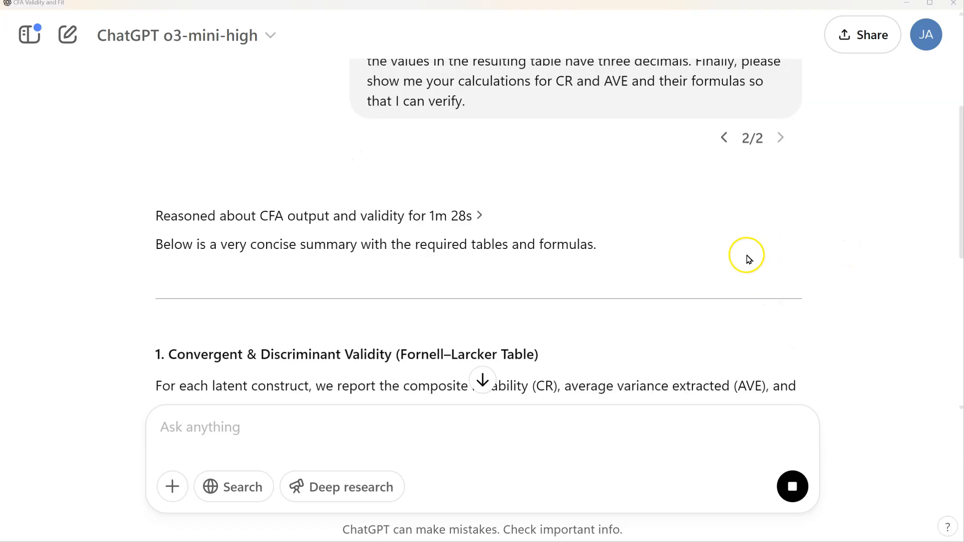
scroll("down", 3)
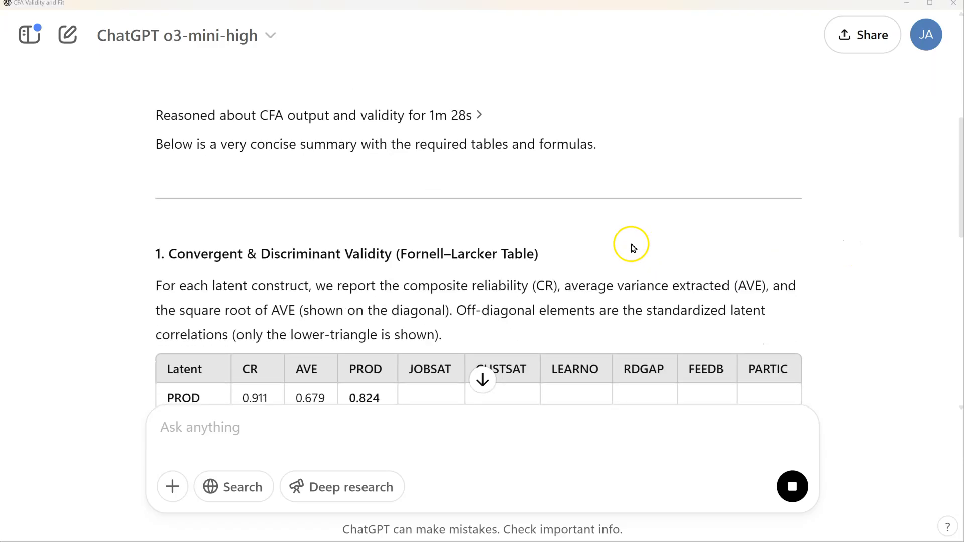
scroll("down", 3)
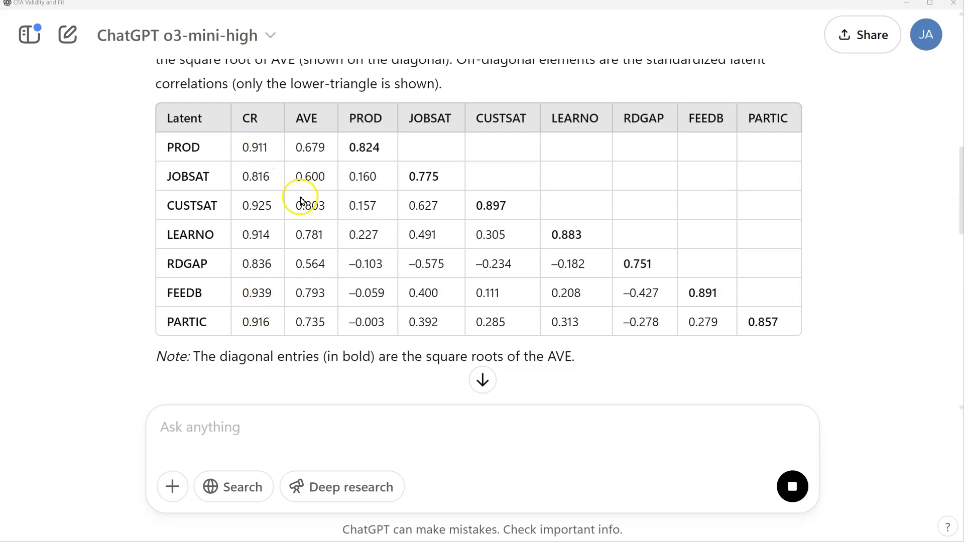
double_click(310, 177)
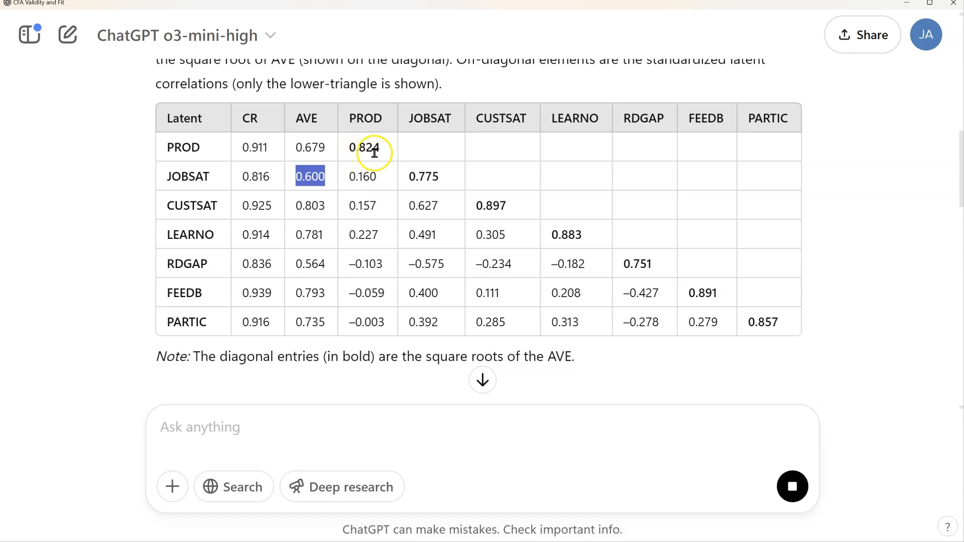
mouse_move(372, 170)
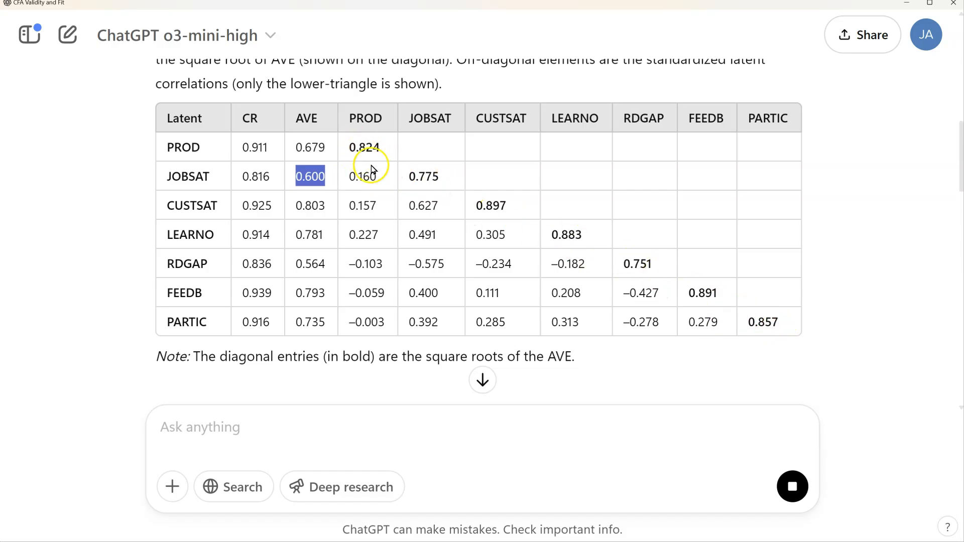
scroll("down", 3)
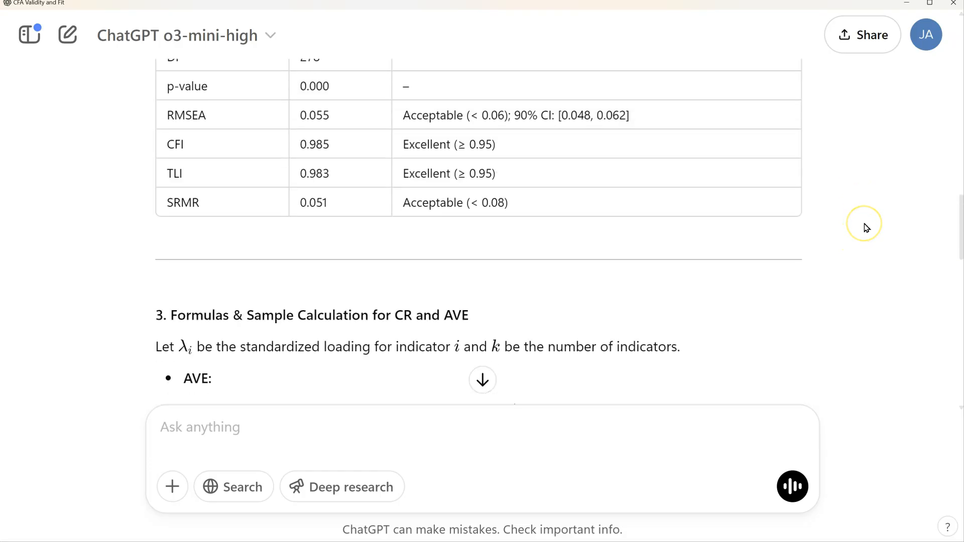
scroll("down", 3)
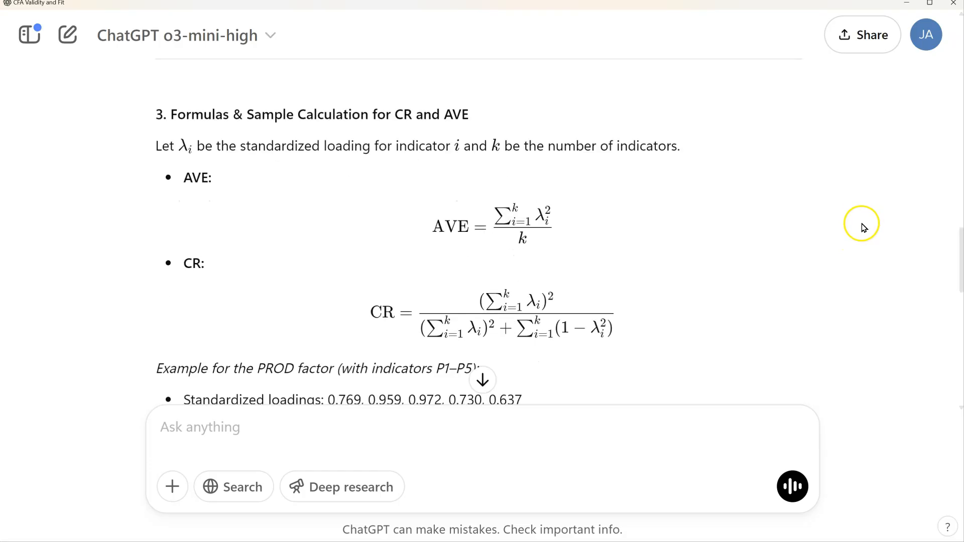
scroll("down", 3)
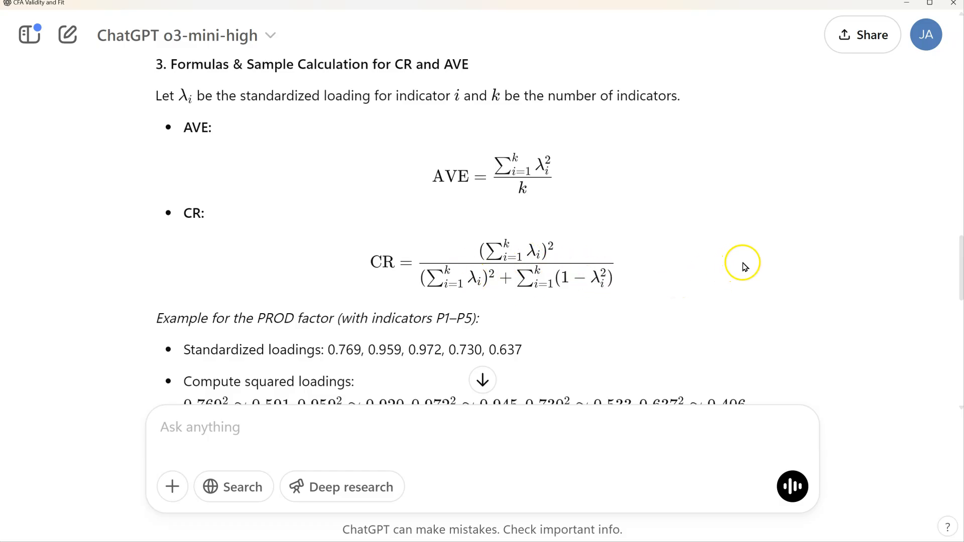
scroll("down", 3)
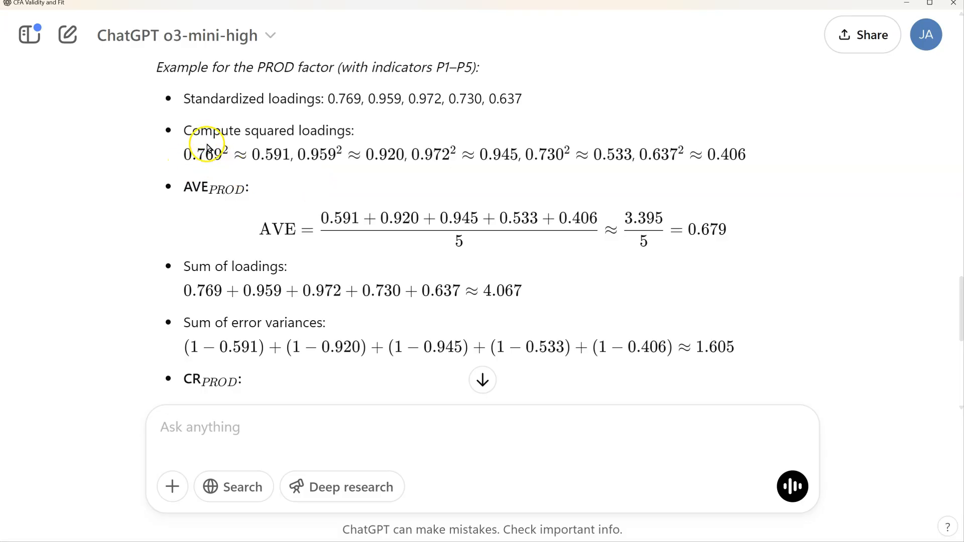
mouse_move(330, 155)
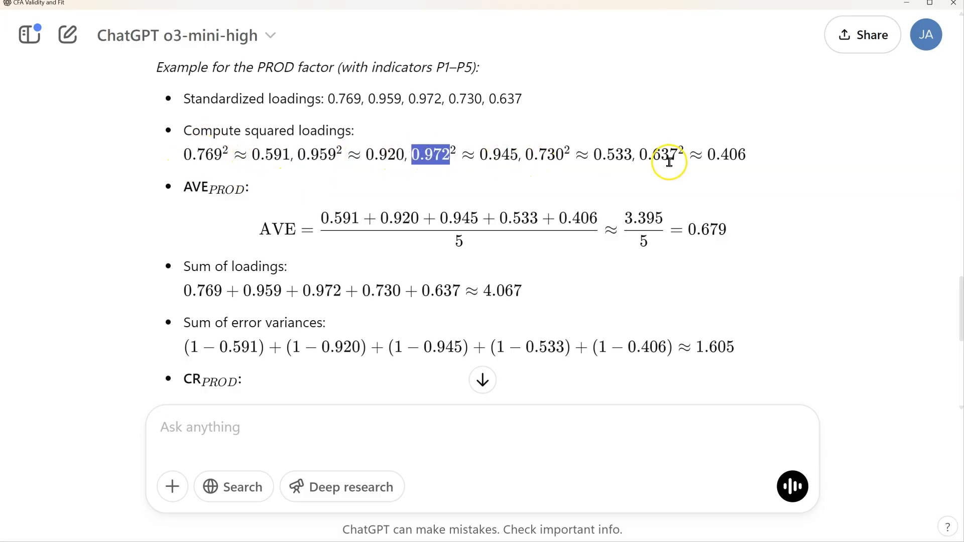
left_click_drag(667, 160, 614, 225)
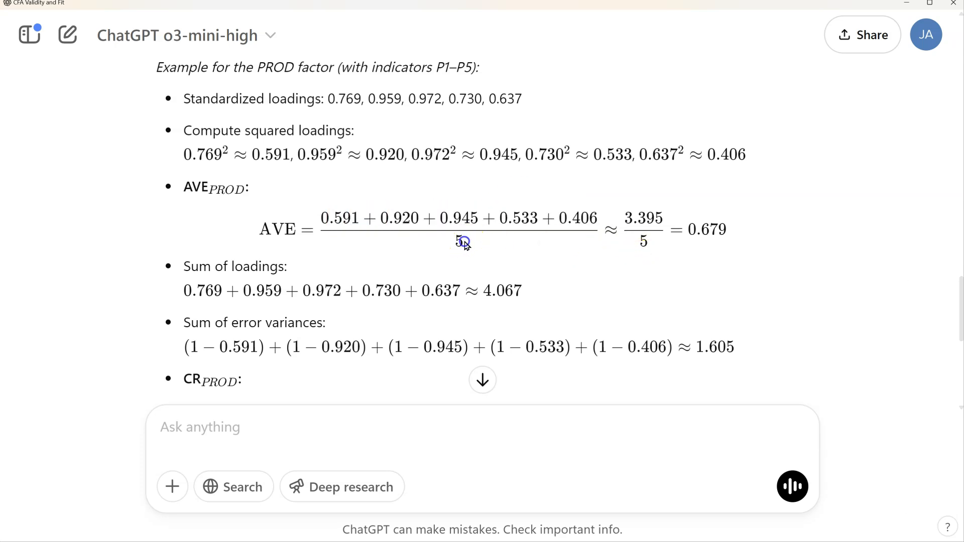
mouse_move(703, 230)
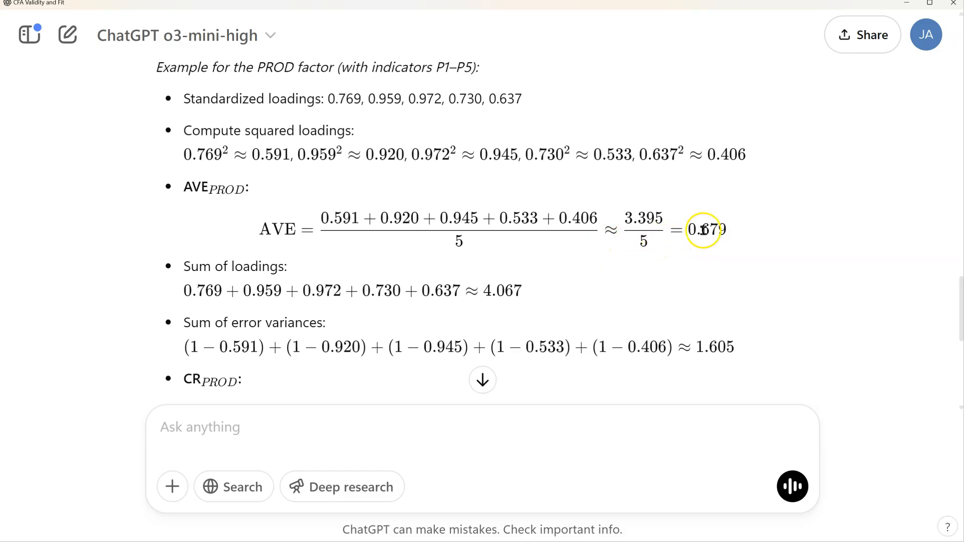
double_click(707, 229)
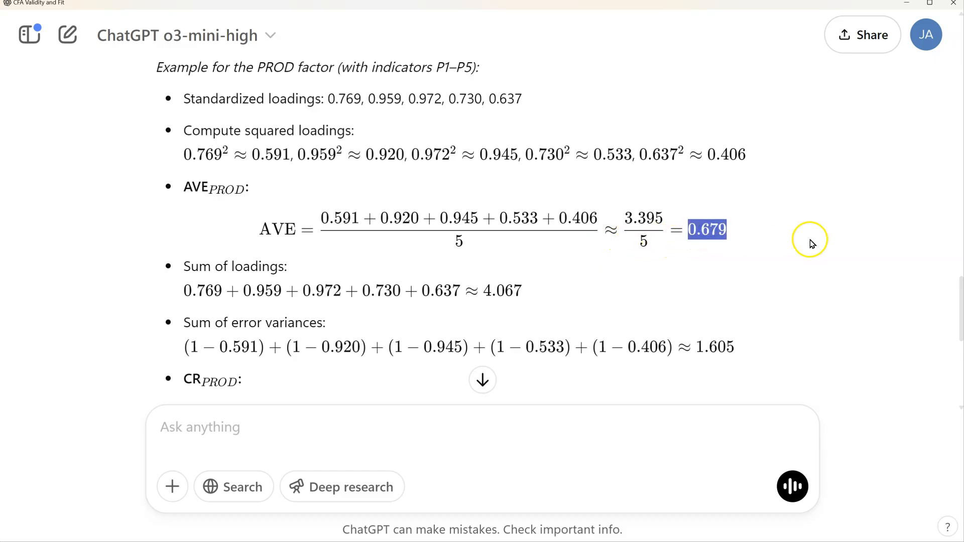
scroll("down", 3)
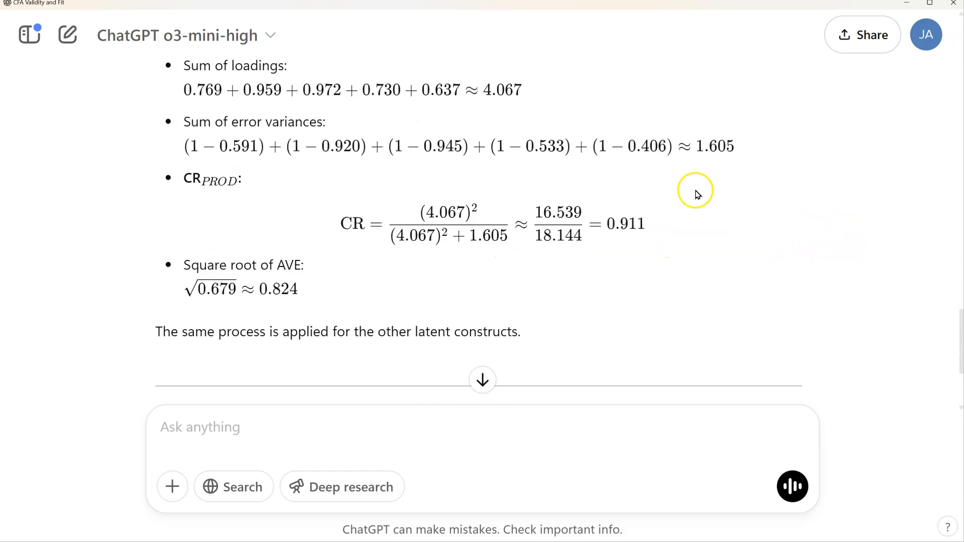
mouse_move(196, 178)
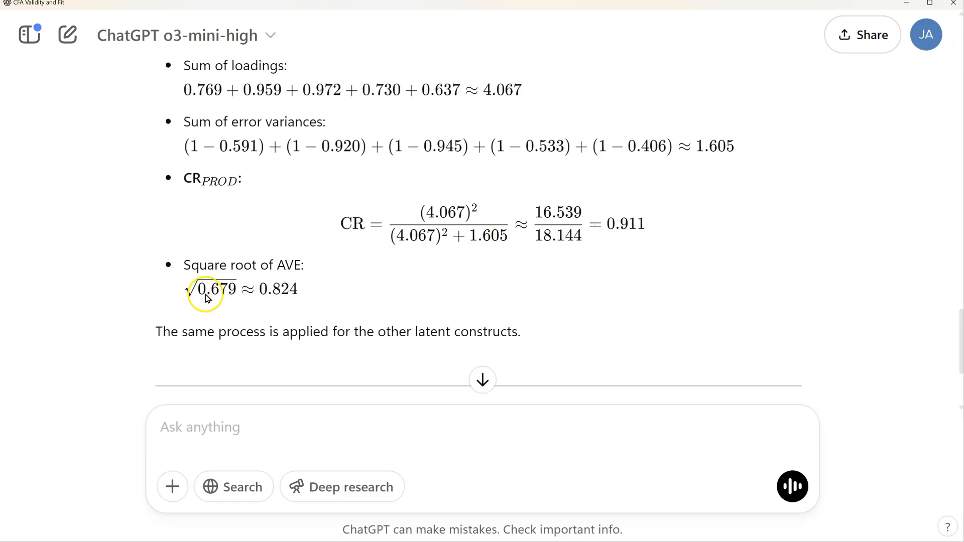
mouse_move(604, 305)
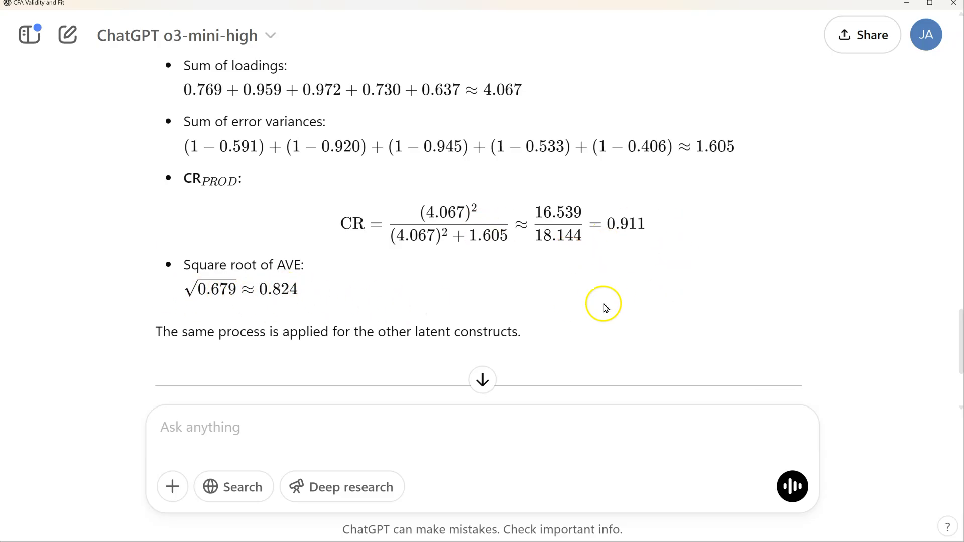